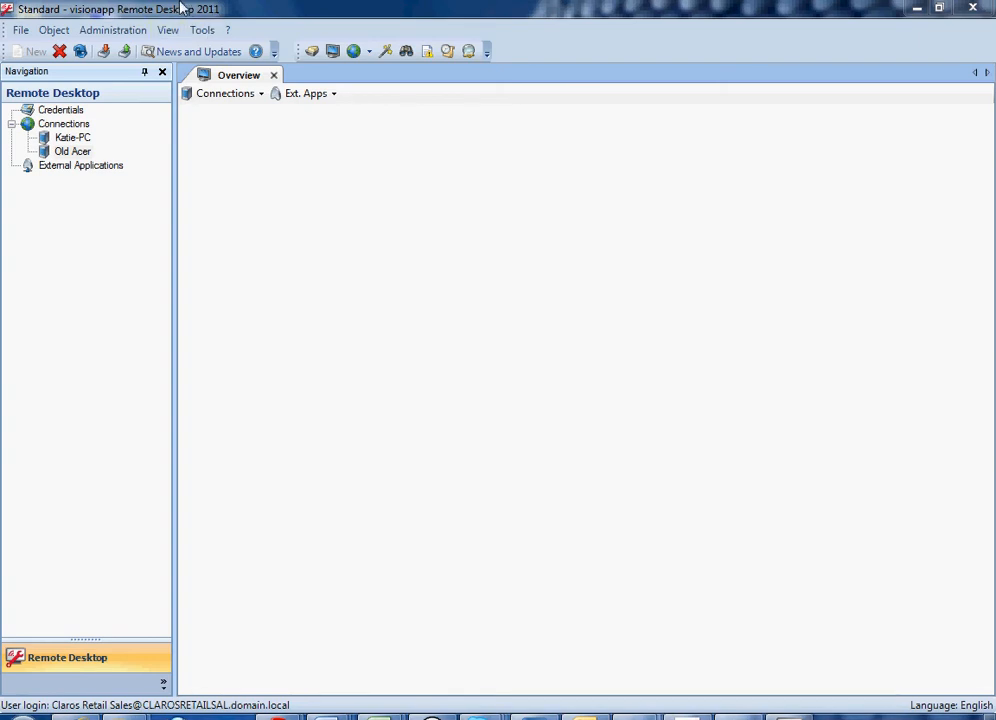
mouse_move(143, 10)
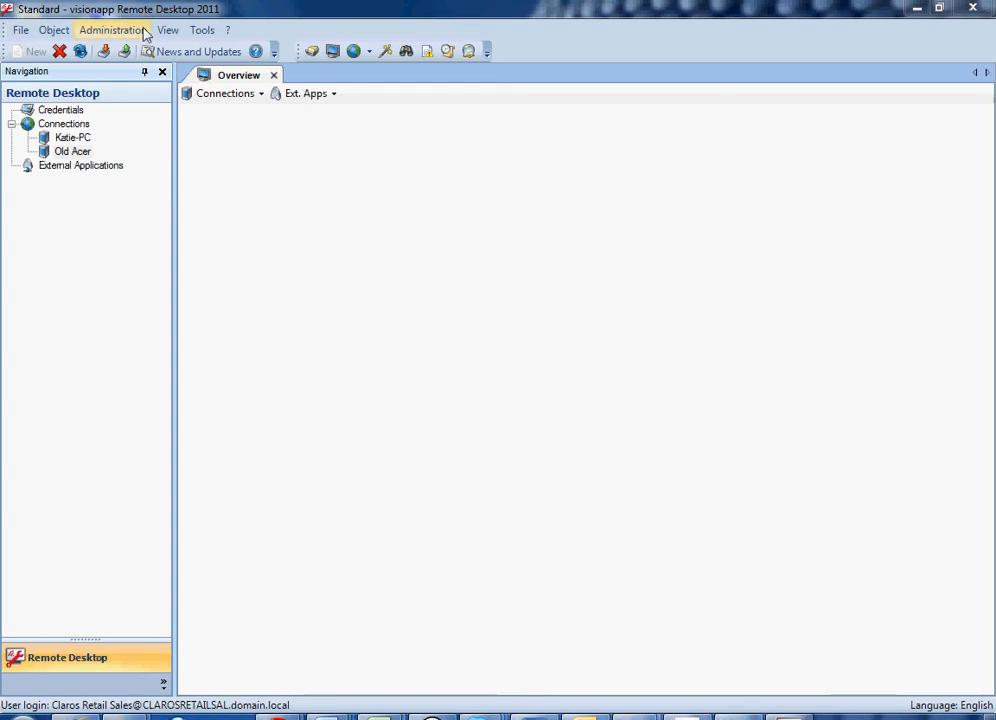
mouse_move(224, 140)
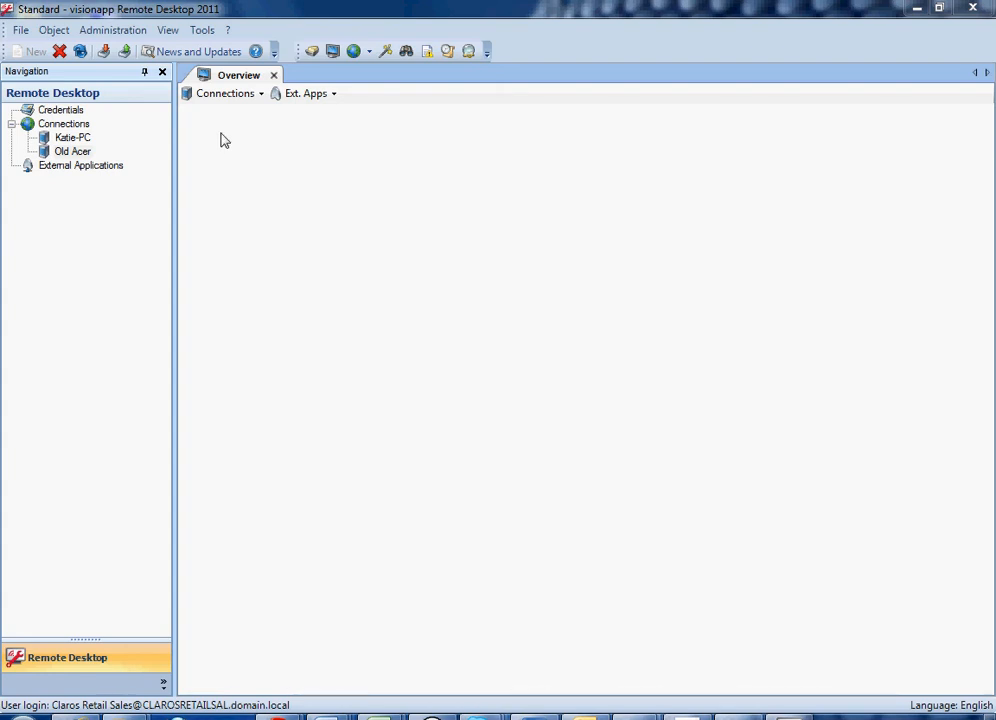
mouse_move(228, 30)
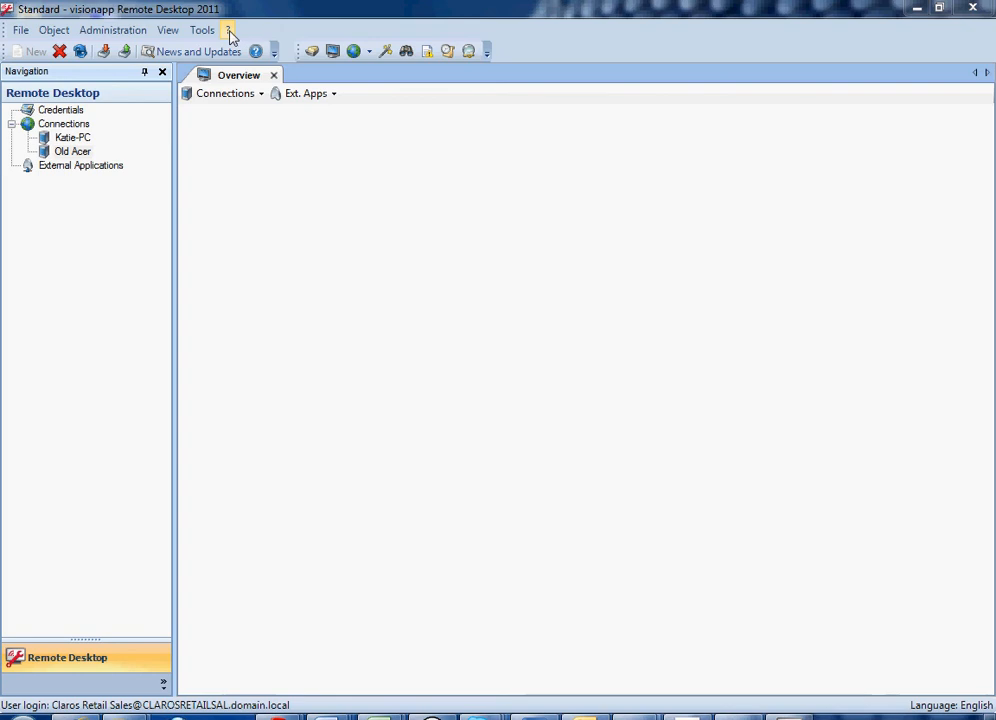
Open Info... from the ? menu to review licence details, then start Import new license file
click(227, 29)
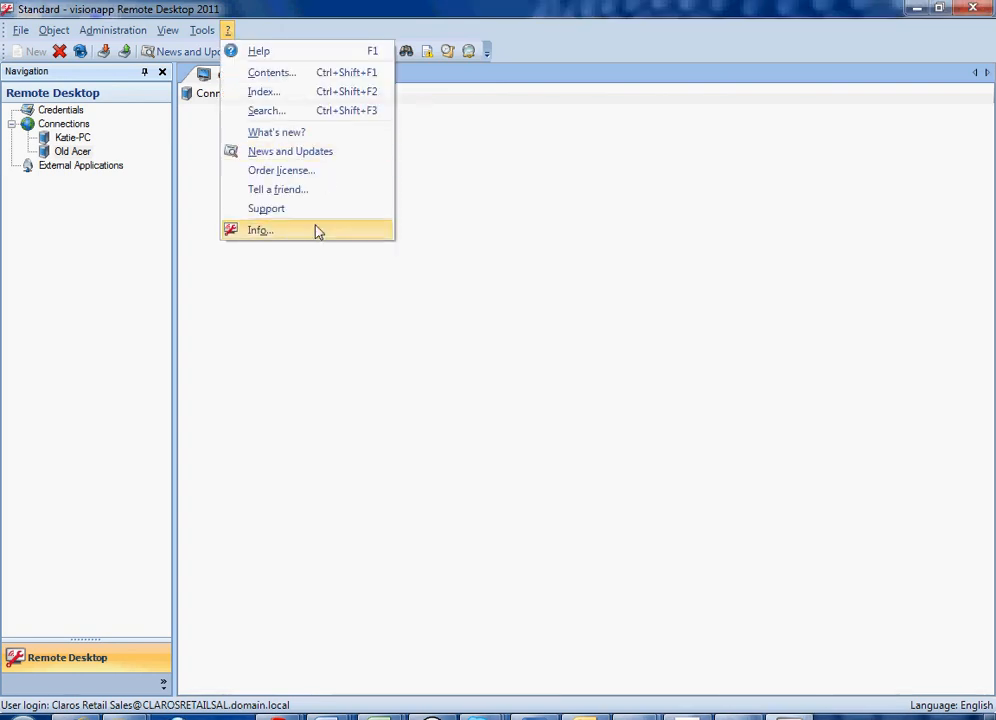
click(260, 230)
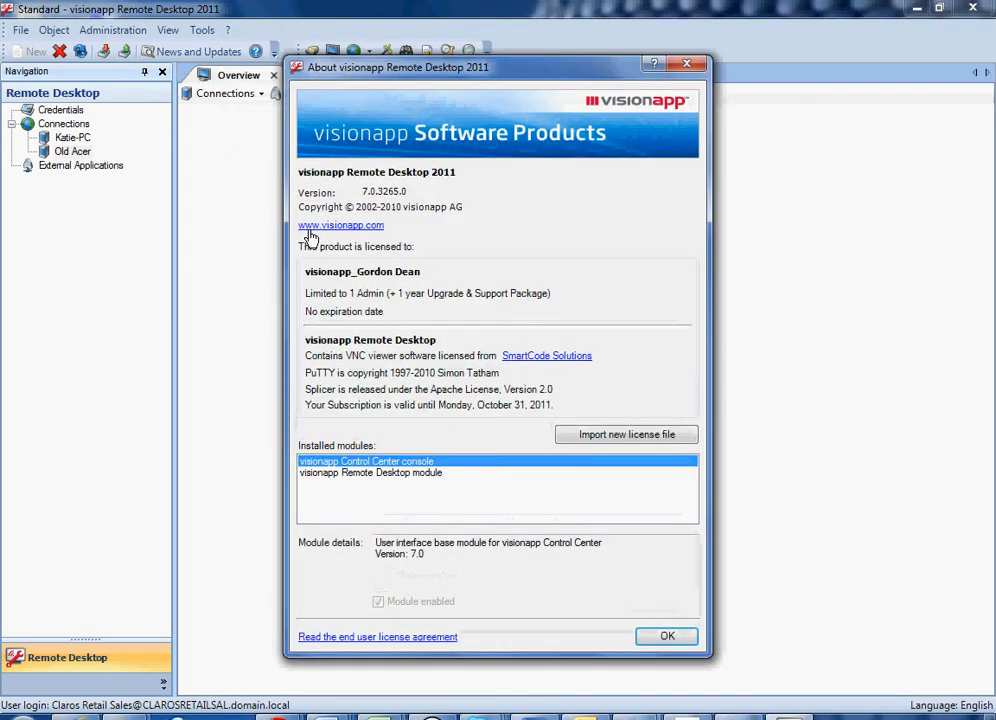
mouse_move(390, 297)
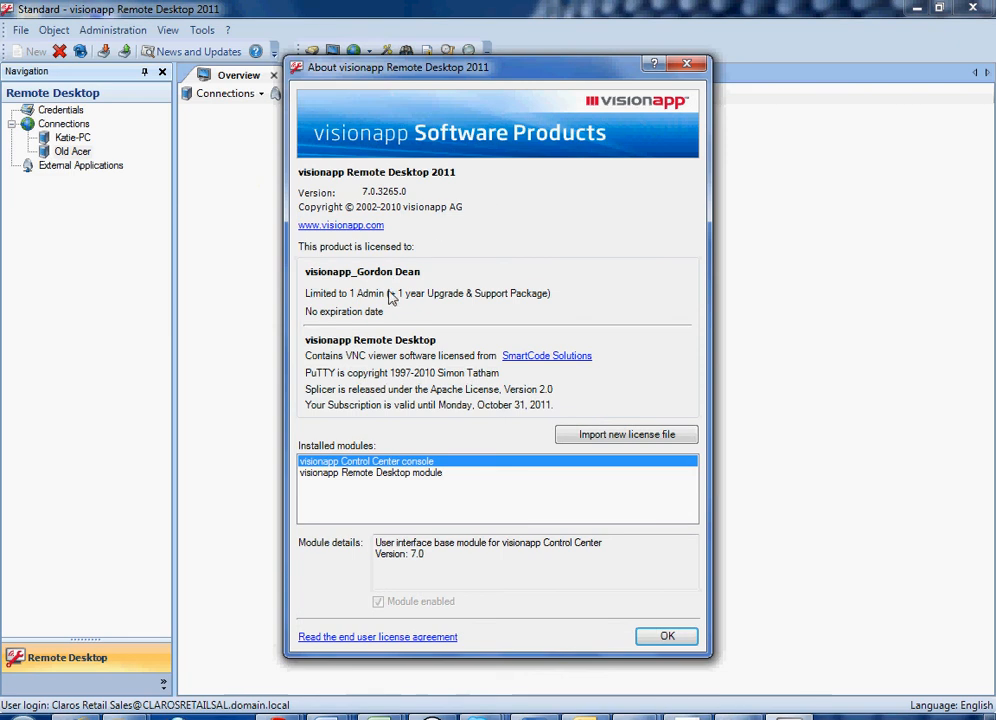
mouse_move(515, 305)
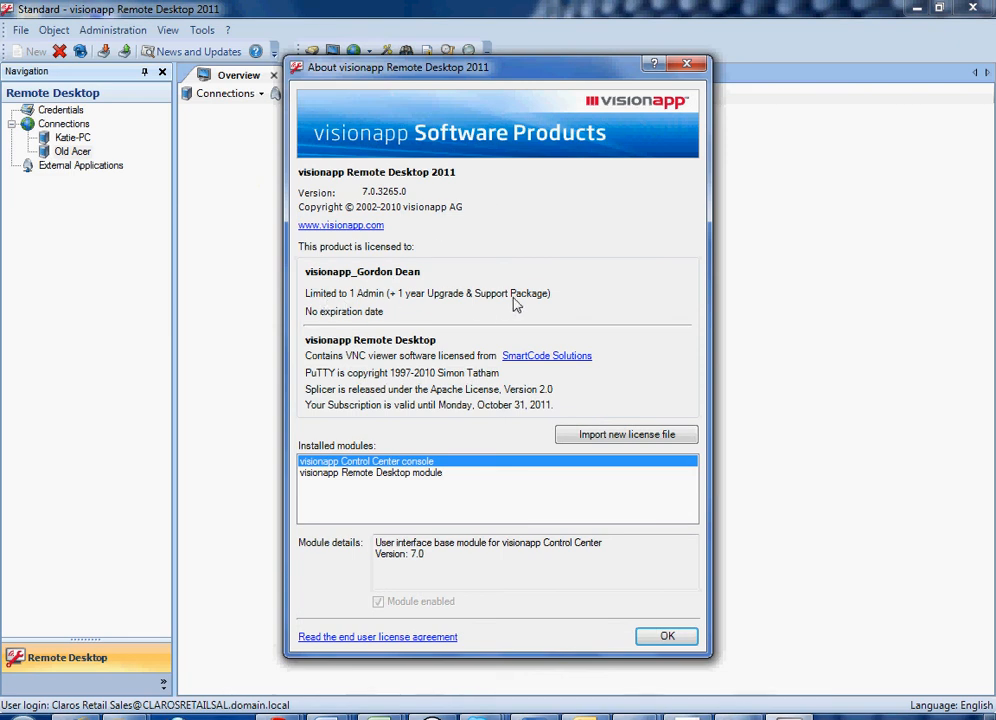
mouse_move(318, 412)
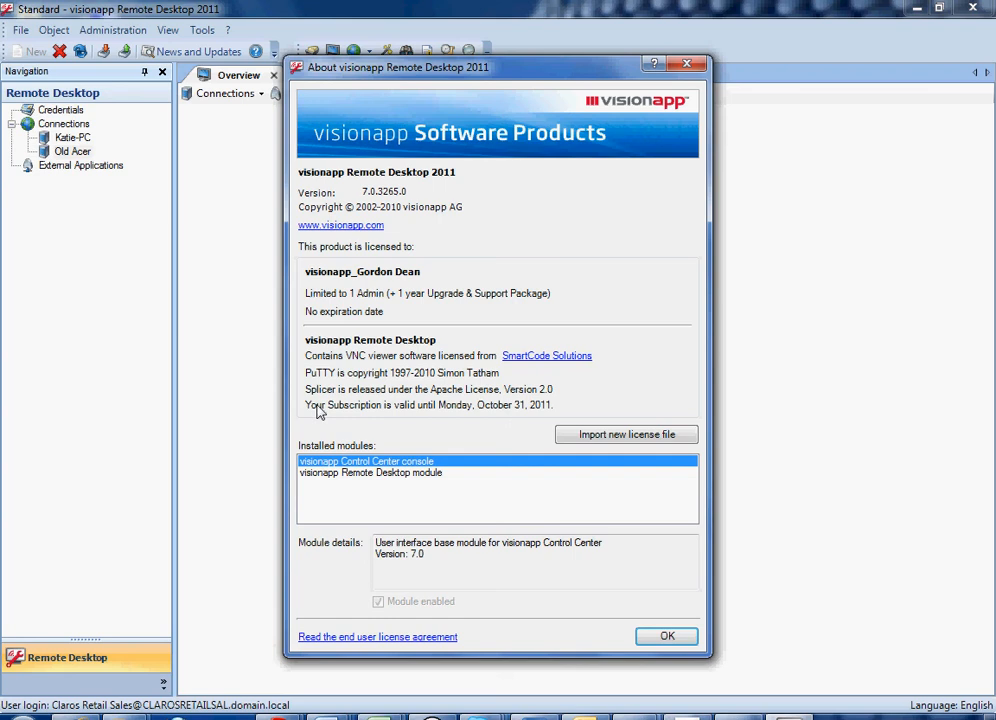
mouse_move(545, 418)
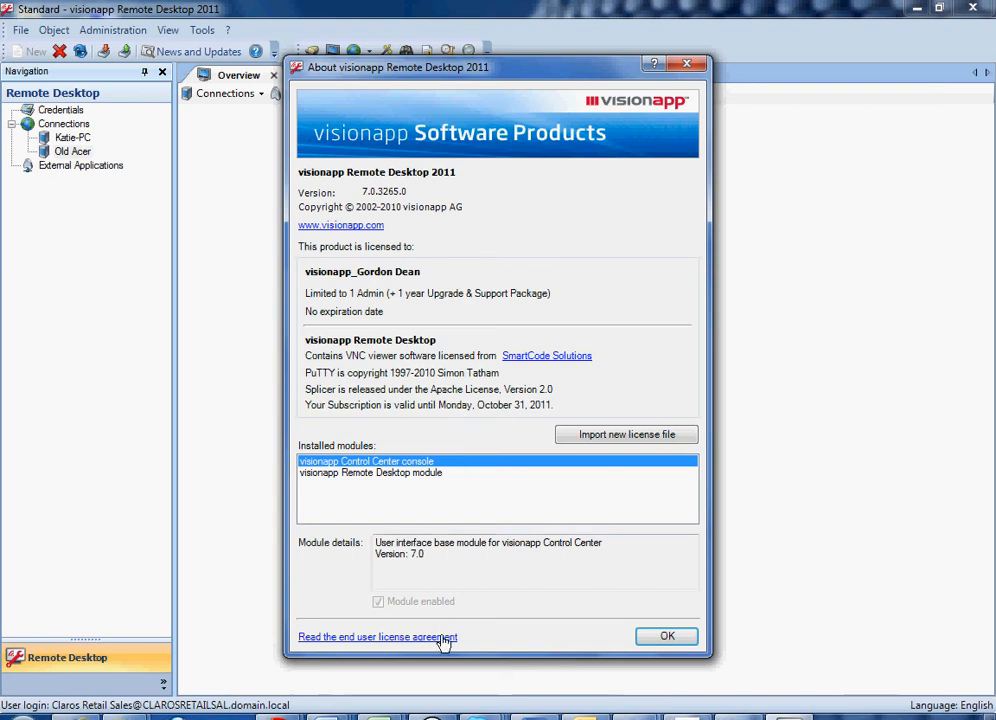
mouse_move(459, 560)
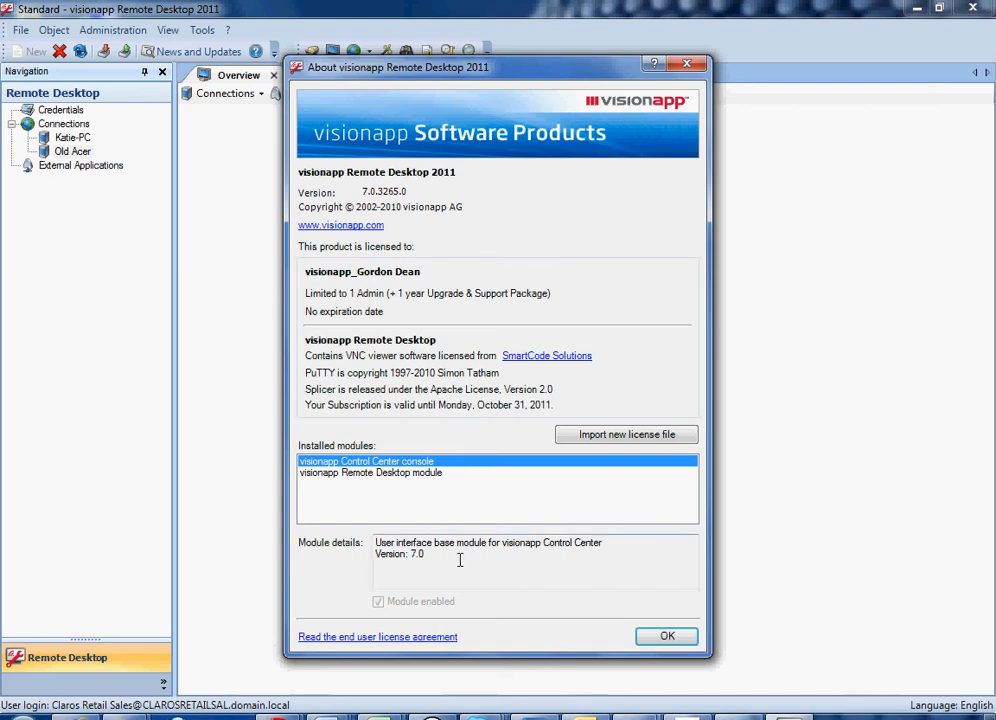
mouse_move(615, 398)
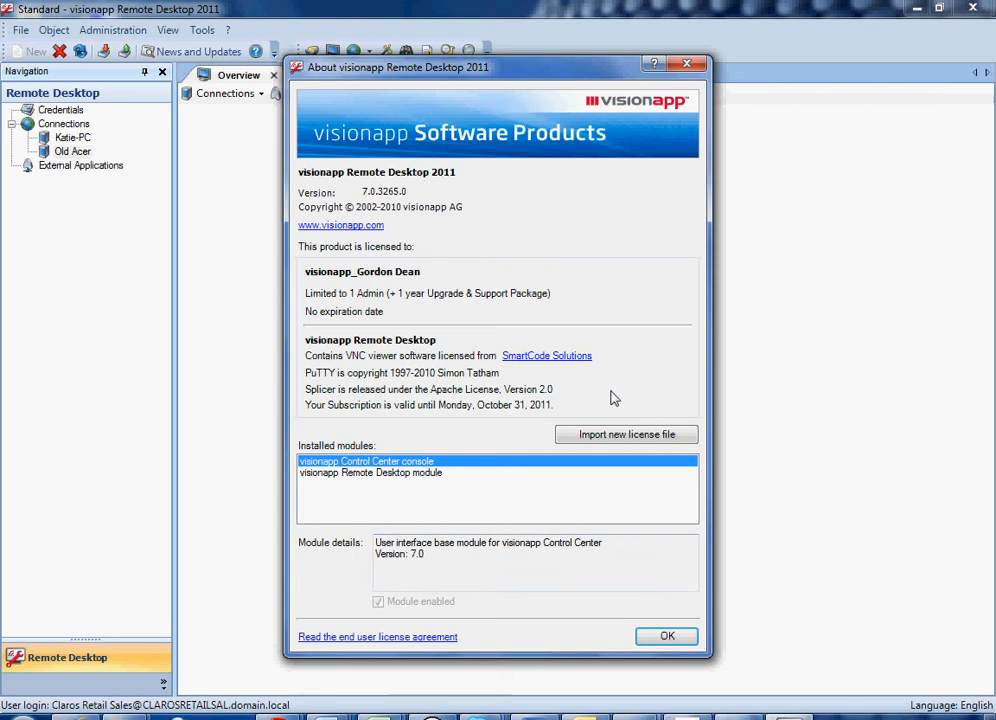
mouse_move(625, 434)
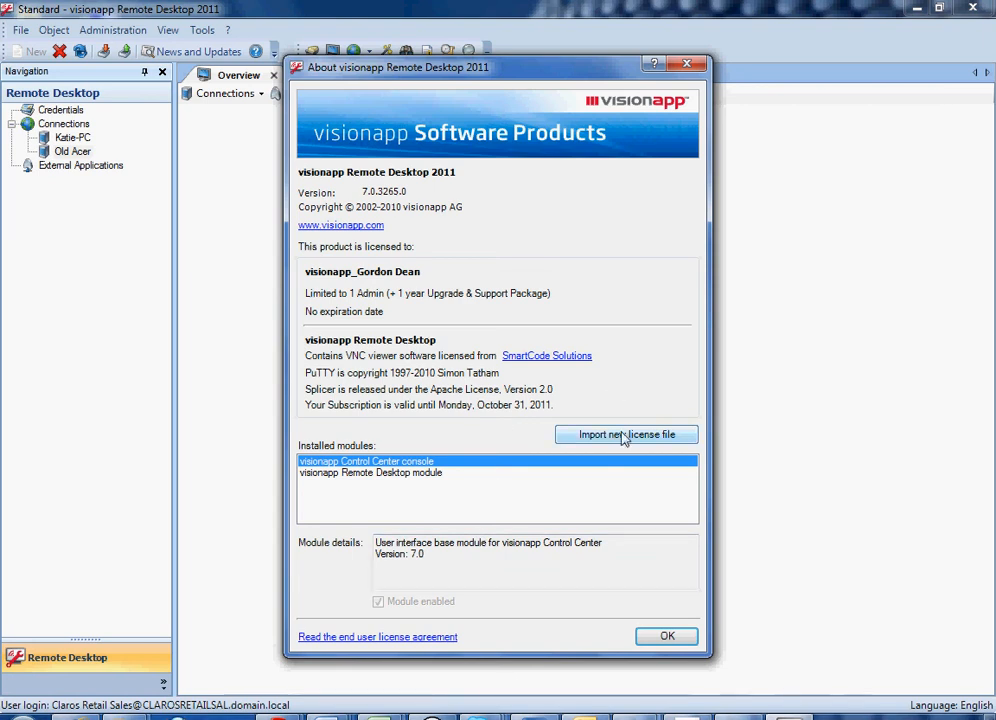
click(625, 434)
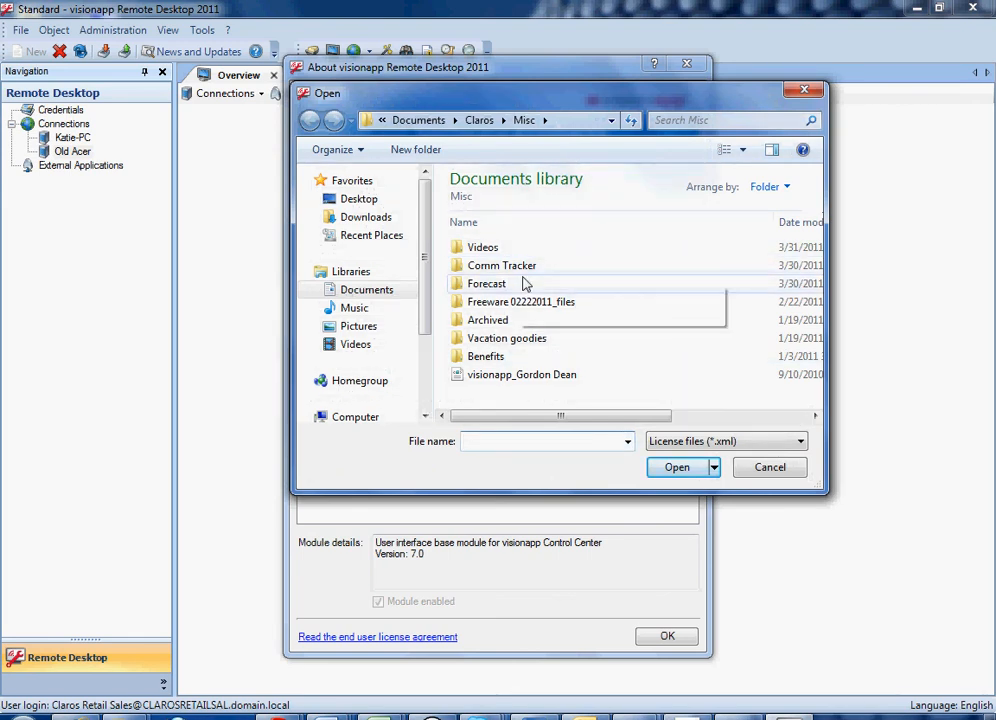
mouse_move(516, 374)
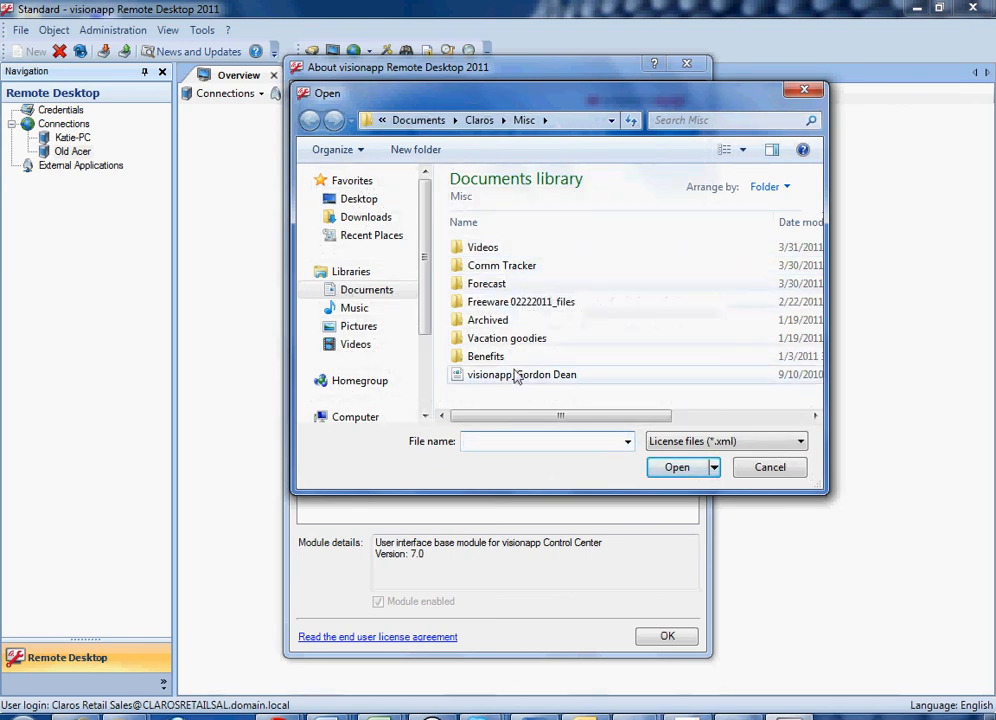
mouse_move(503, 398)
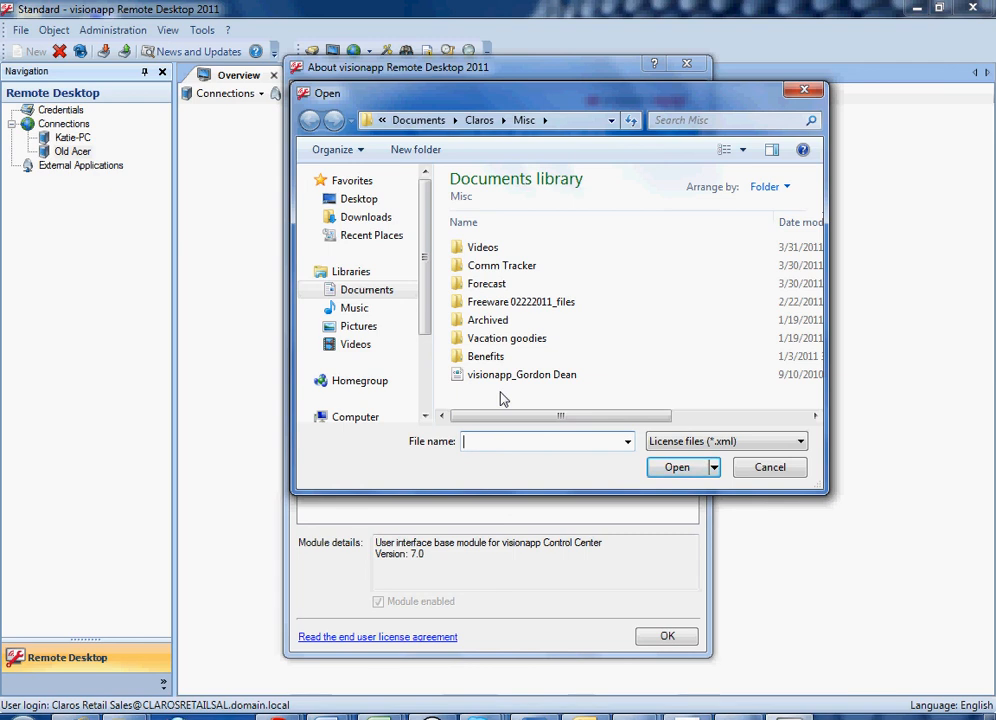
mouse_move(521, 374)
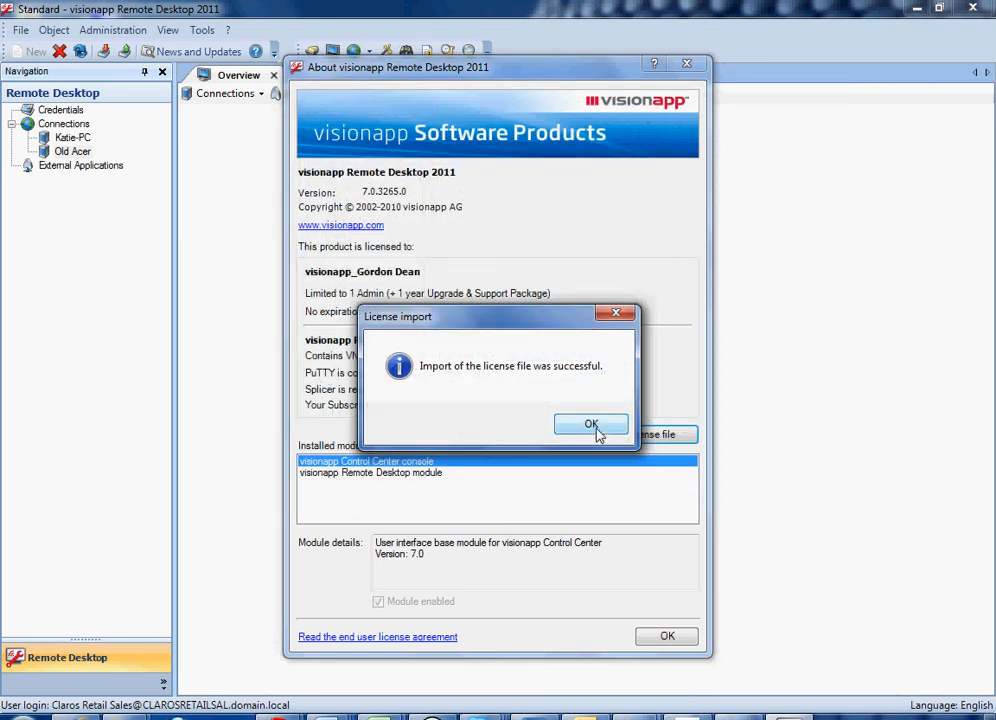
Confirm the licence import and restart notice, then relaunch visionapp Remote Desktop
click(591, 424)
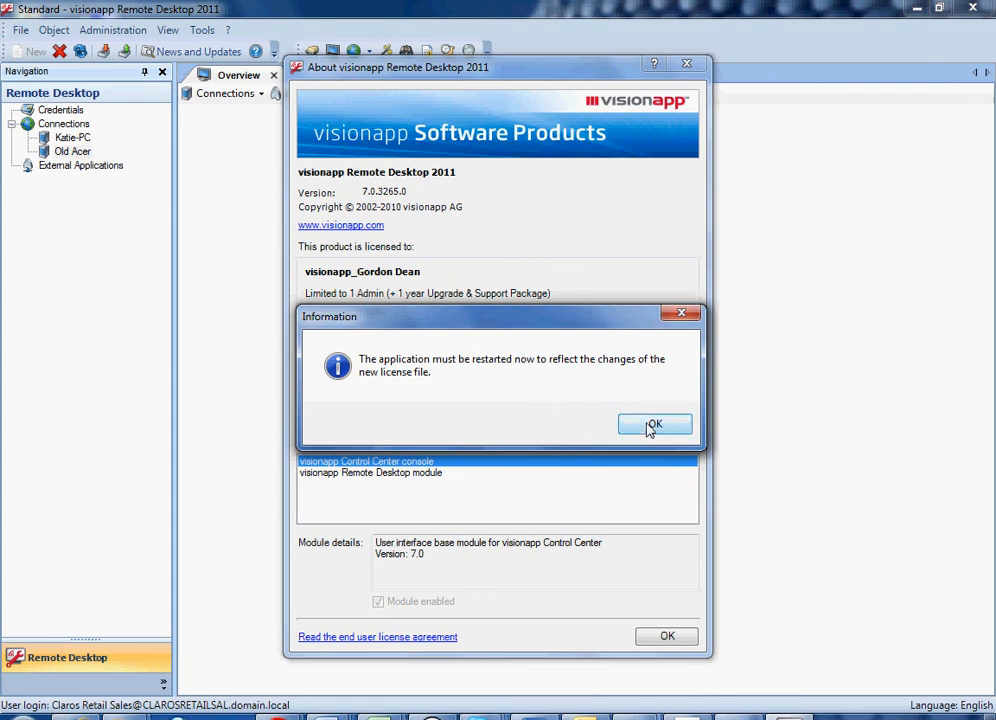
click(655, 424)
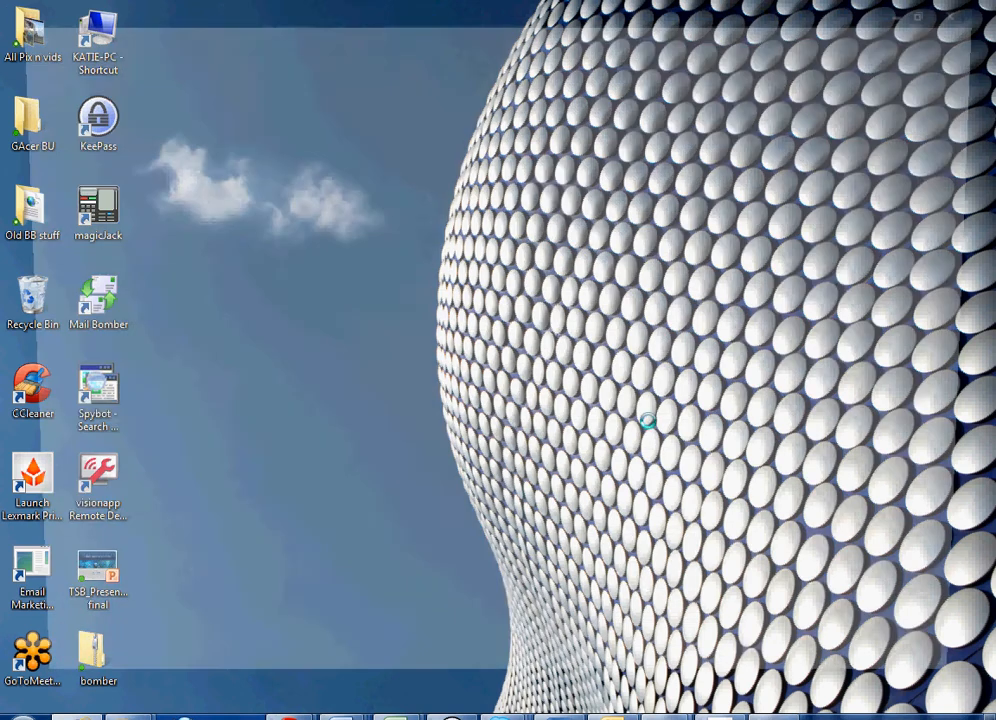
double_click(97, 475)
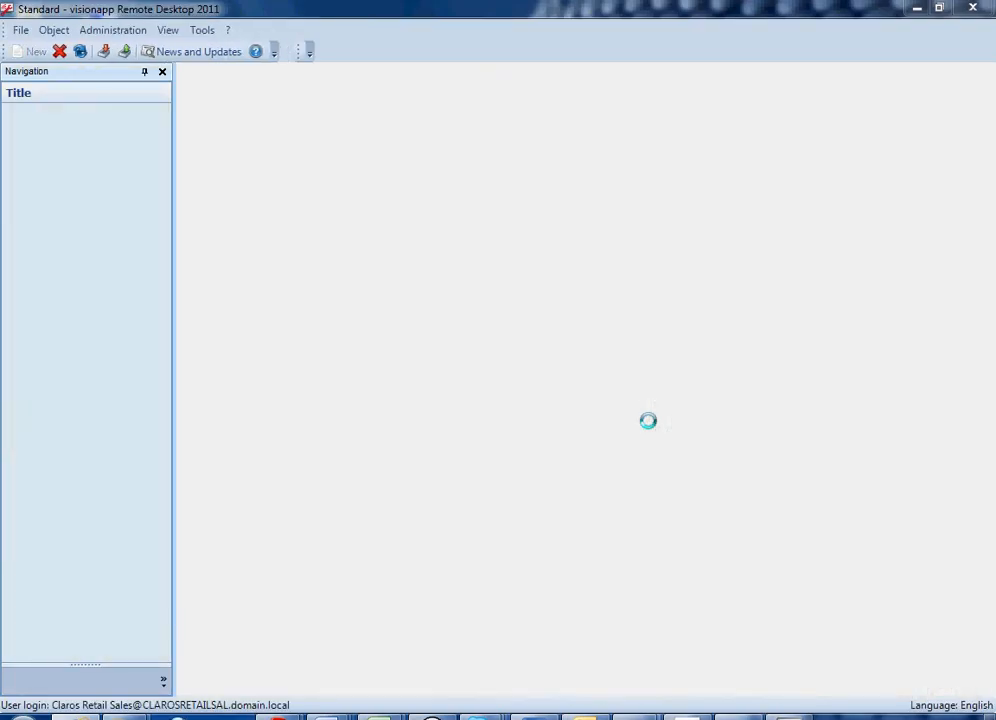